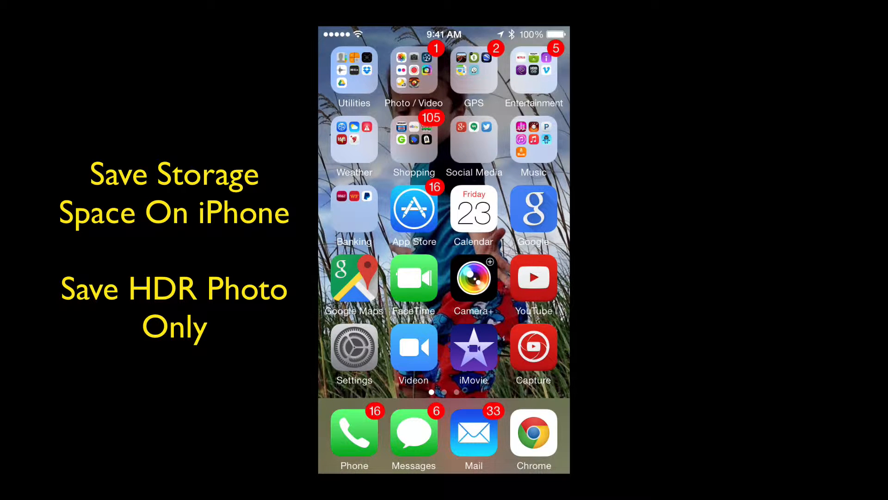
Launch the Camera app from the home screen in Photo mode with HDR on
click(414, 69)
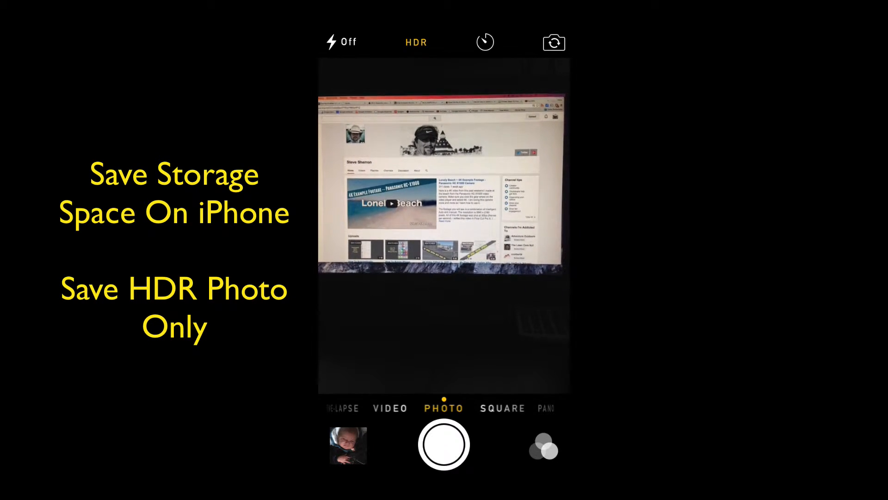
Capture an HDR photo of the monitor, then bring up the app switcher
click(443, 443)
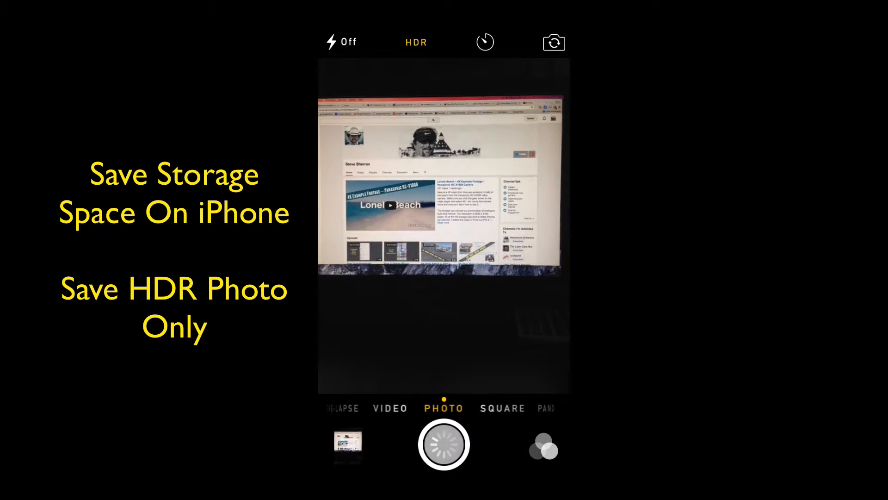
click(443, 443)
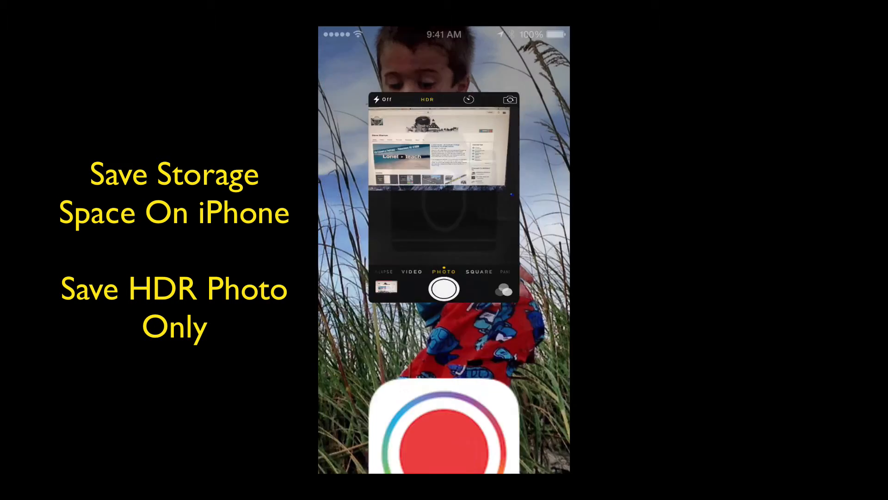
Dismiss the Camera card in the app switcher to return to the home screen
click(444, 288)
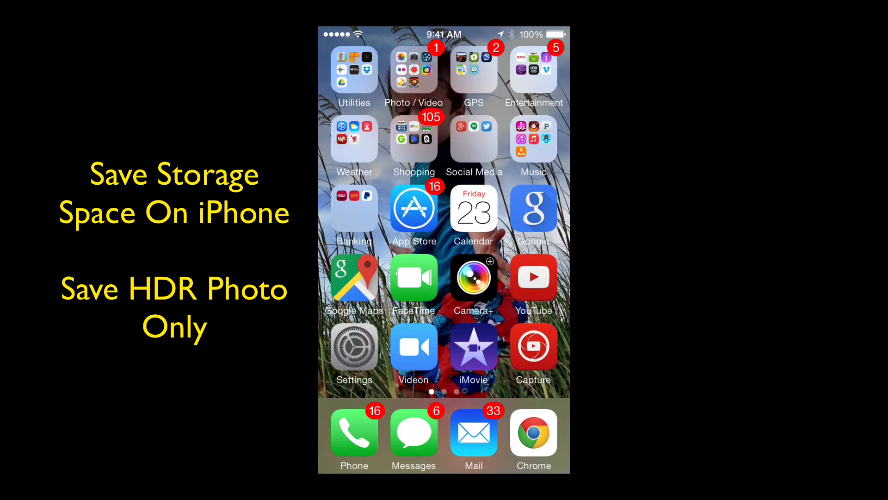
Go from the home screen into Settings > Photos & Camera
click(355, 350)
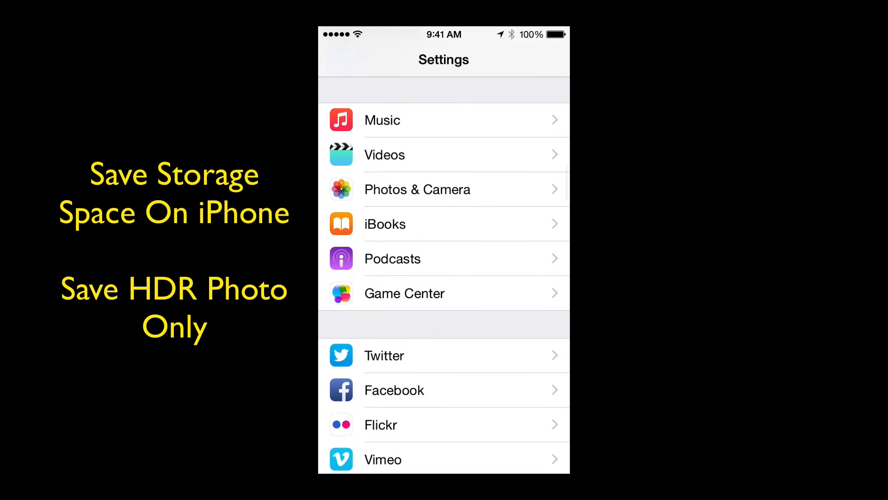
click(417, 189)
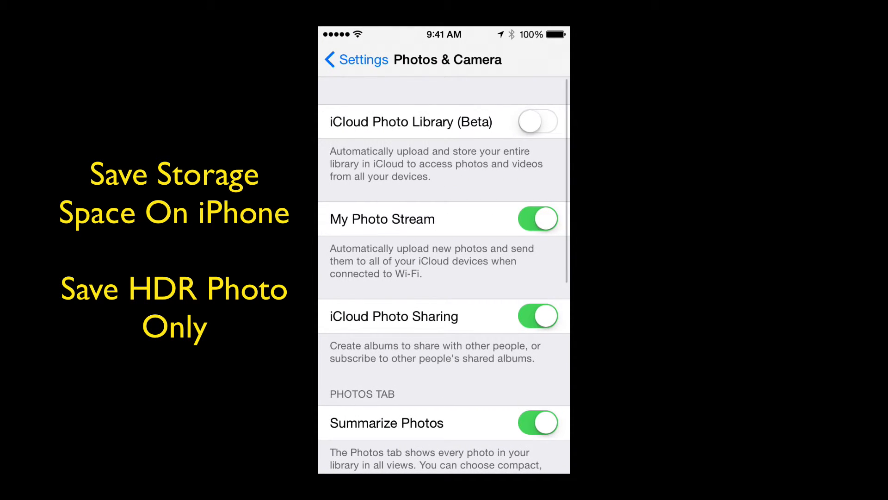
Switch off Keep Normal Photo in the HDR section so only HDR versions are saved
scroll(down, 3)
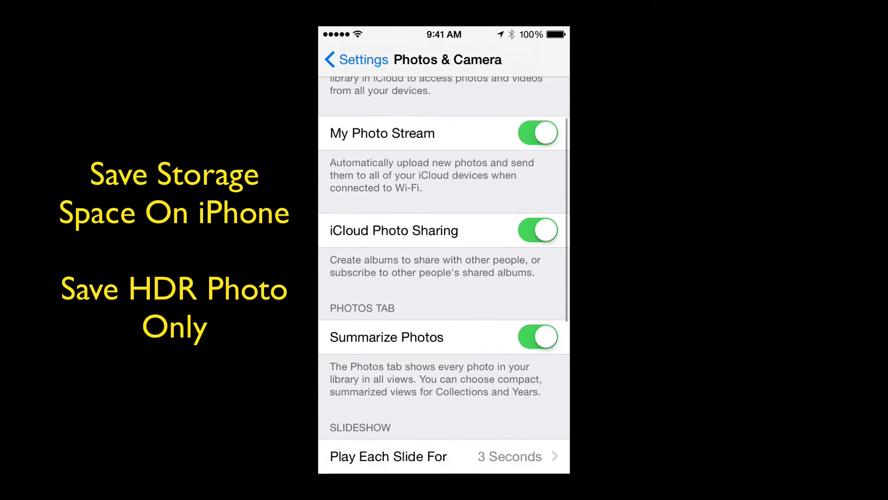
scroll(down, 3)
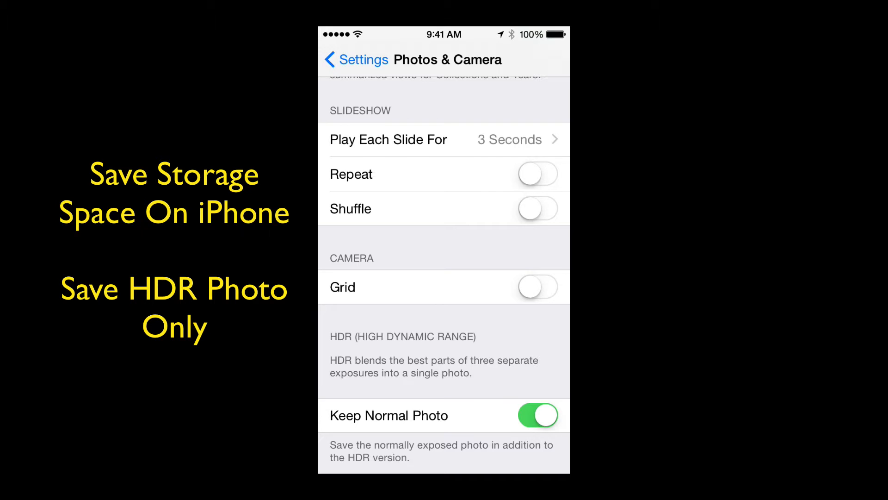
click(537, 415)
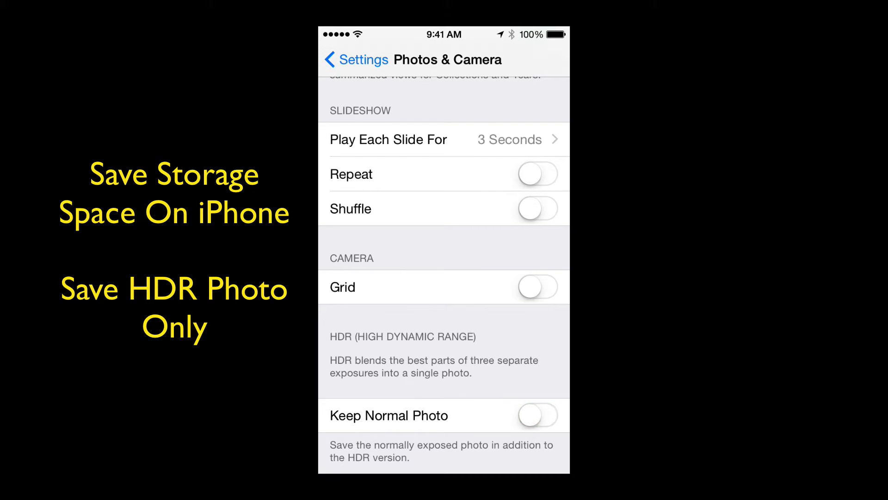